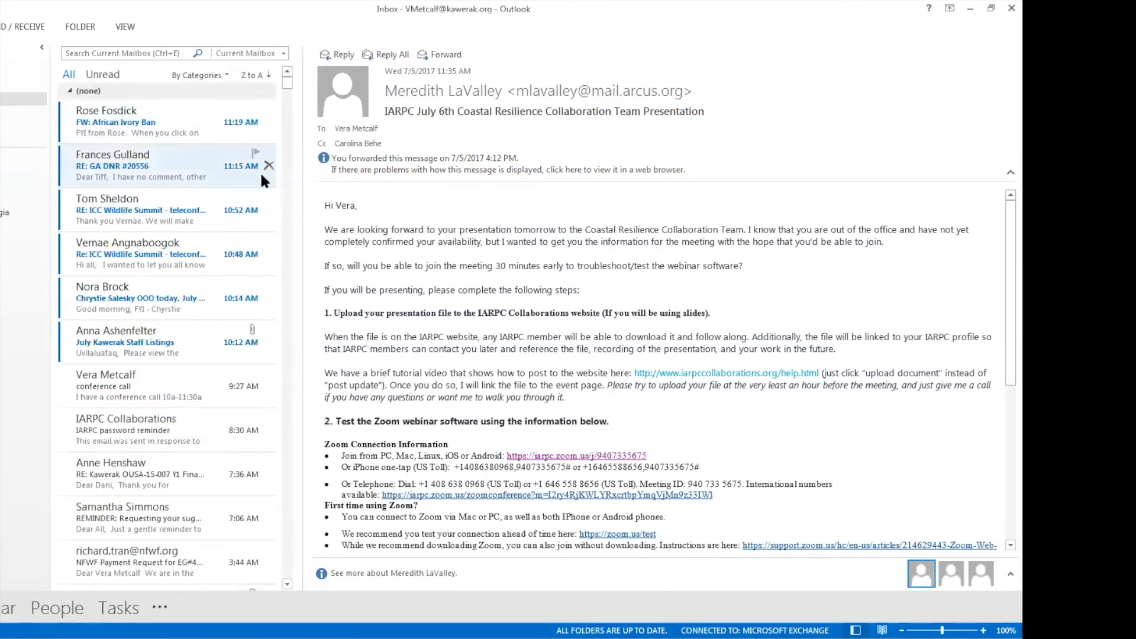
mouse_move(240, 216)
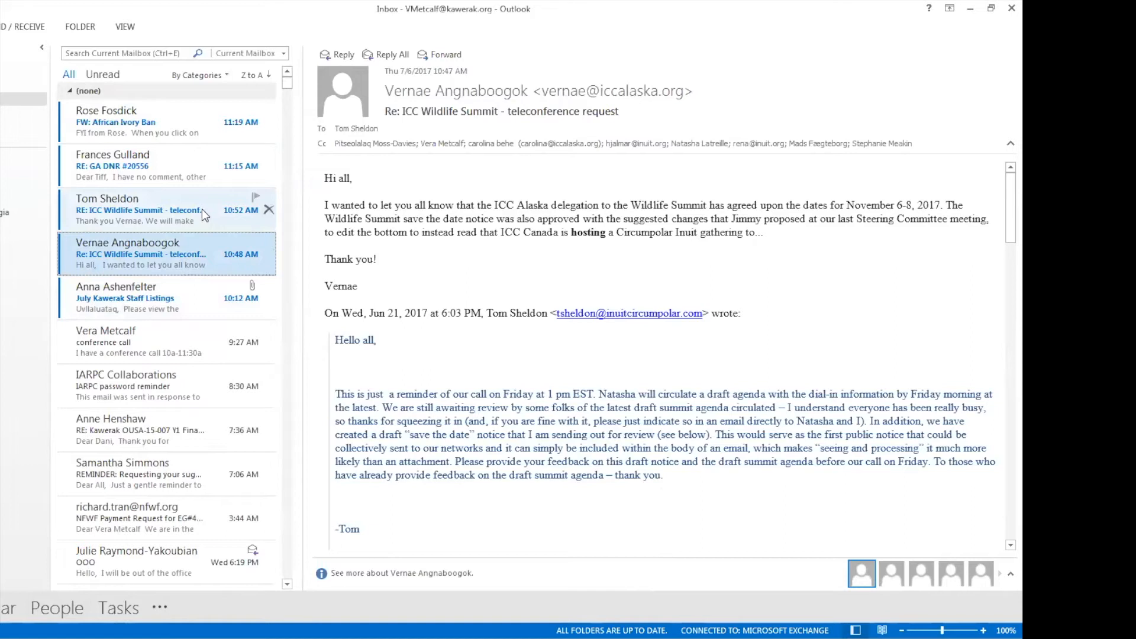
mouse_move(261, 186)
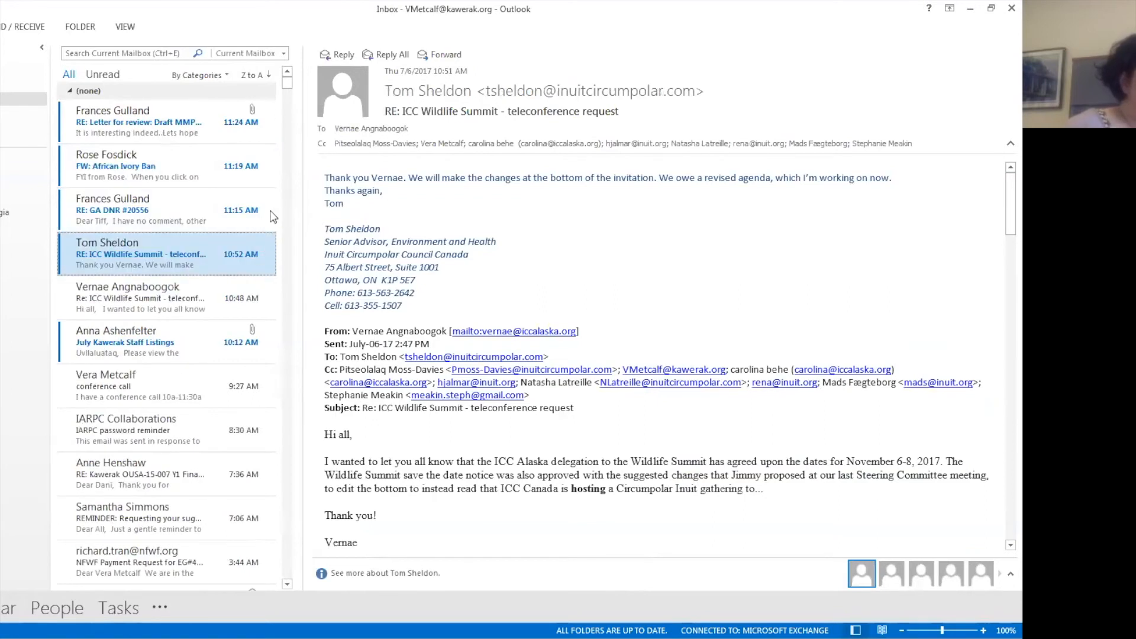
left_click(130, 166)
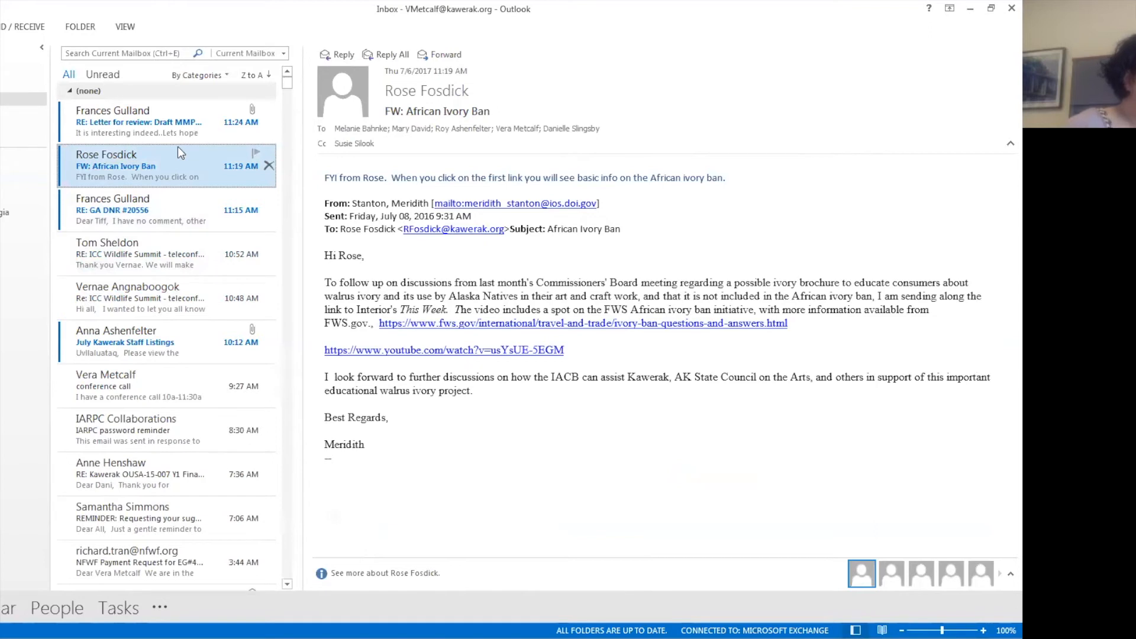
mouse_move(187, 156)
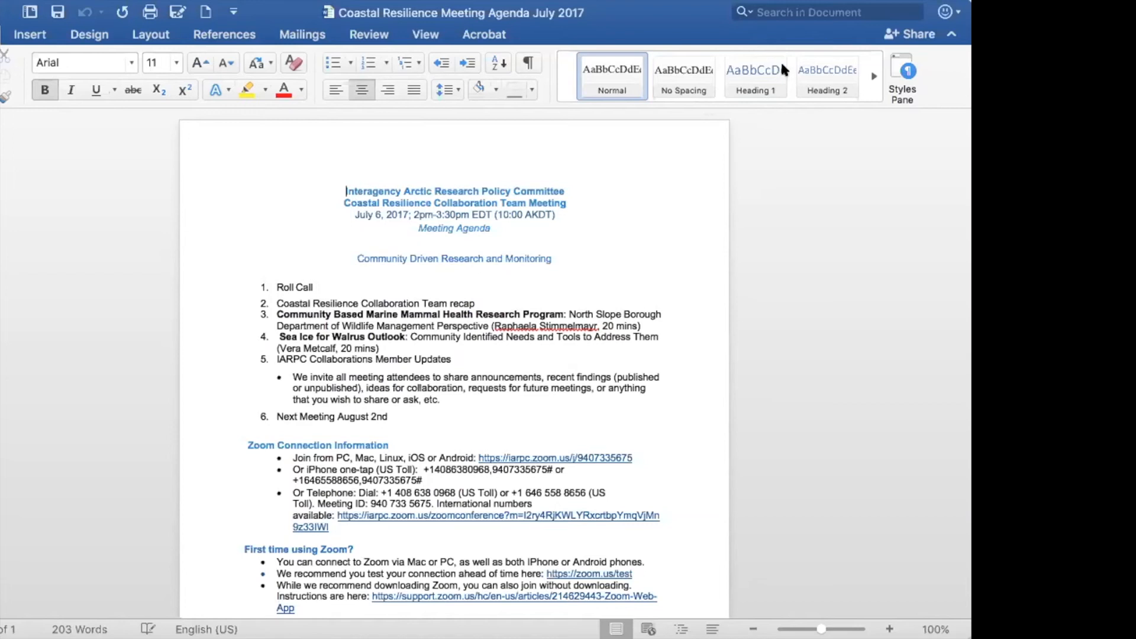
mouse_move(785, 70)
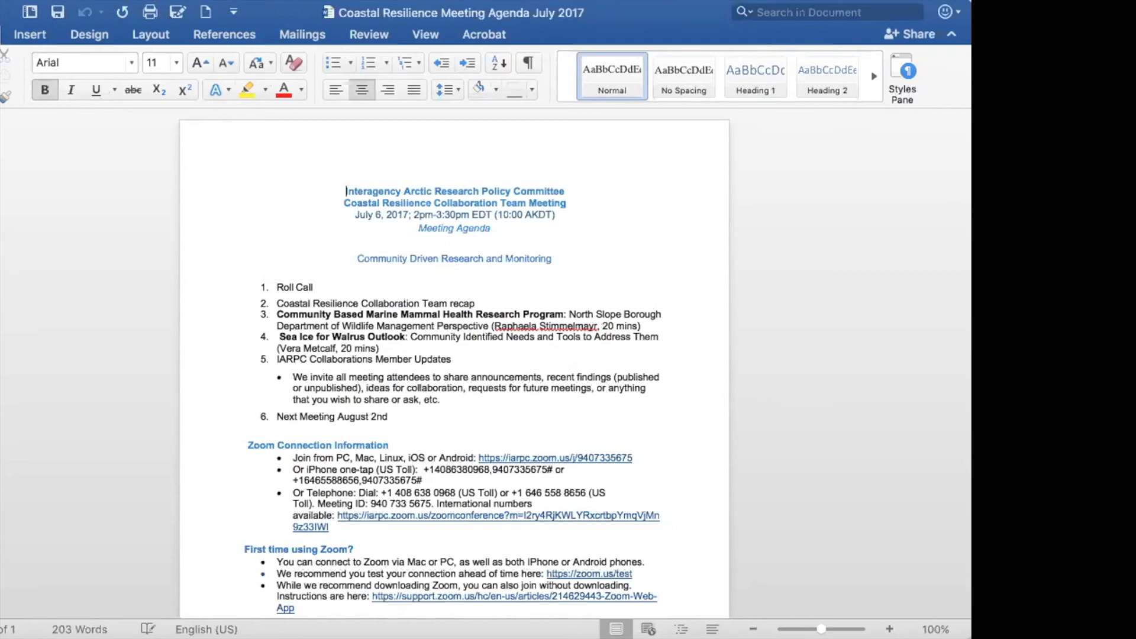
mouse_move(910, 472)
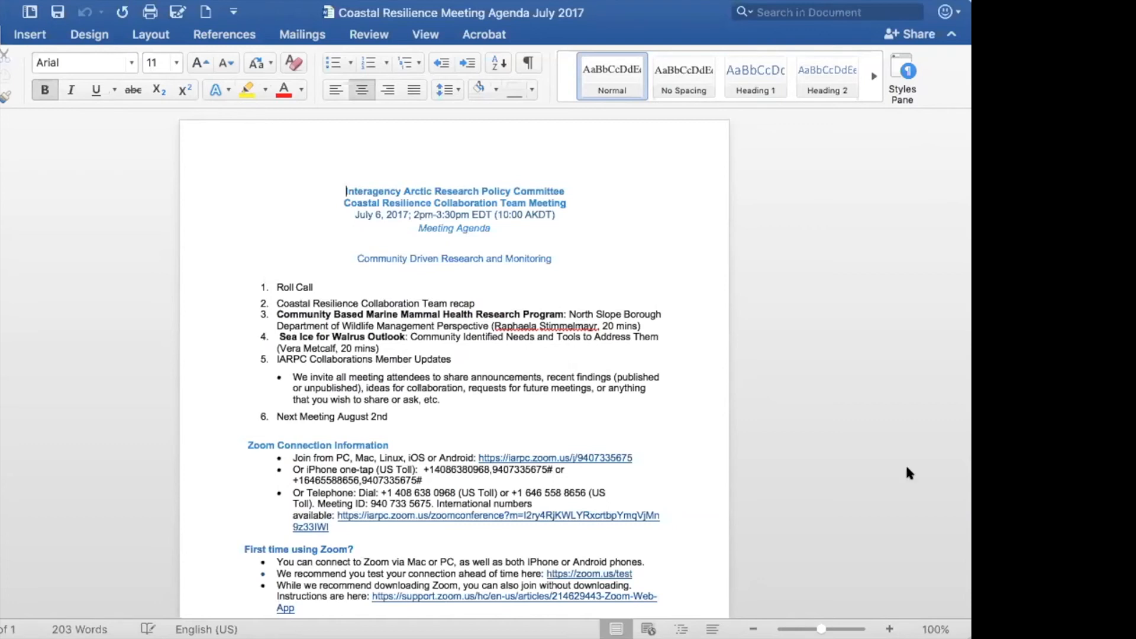
mouse_move(950, 523)
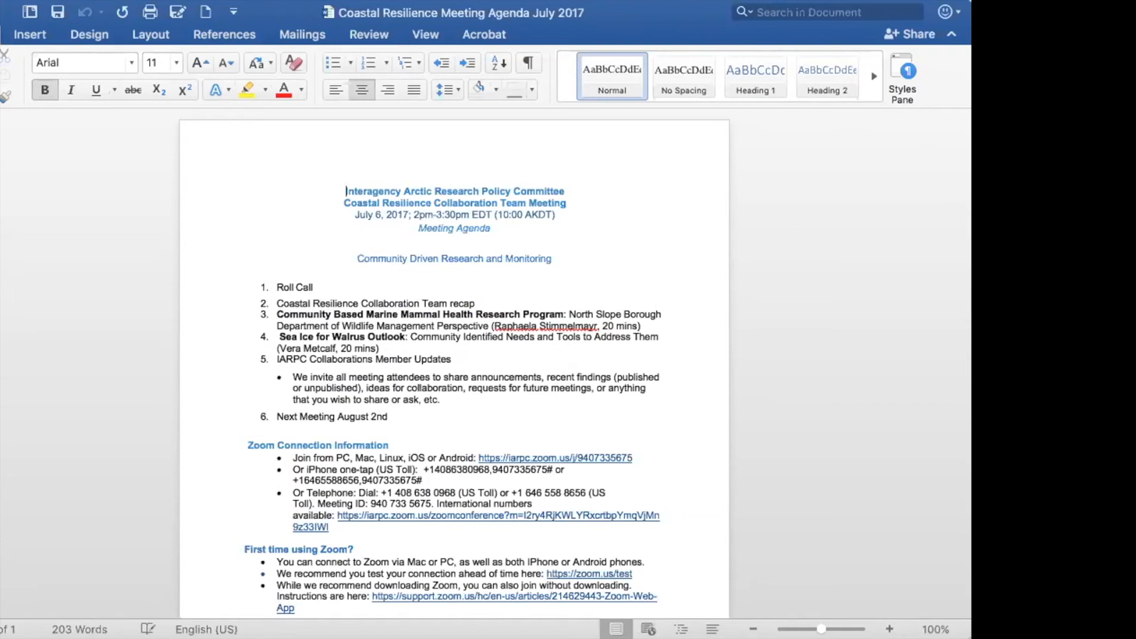
mouse_move(721, 213)
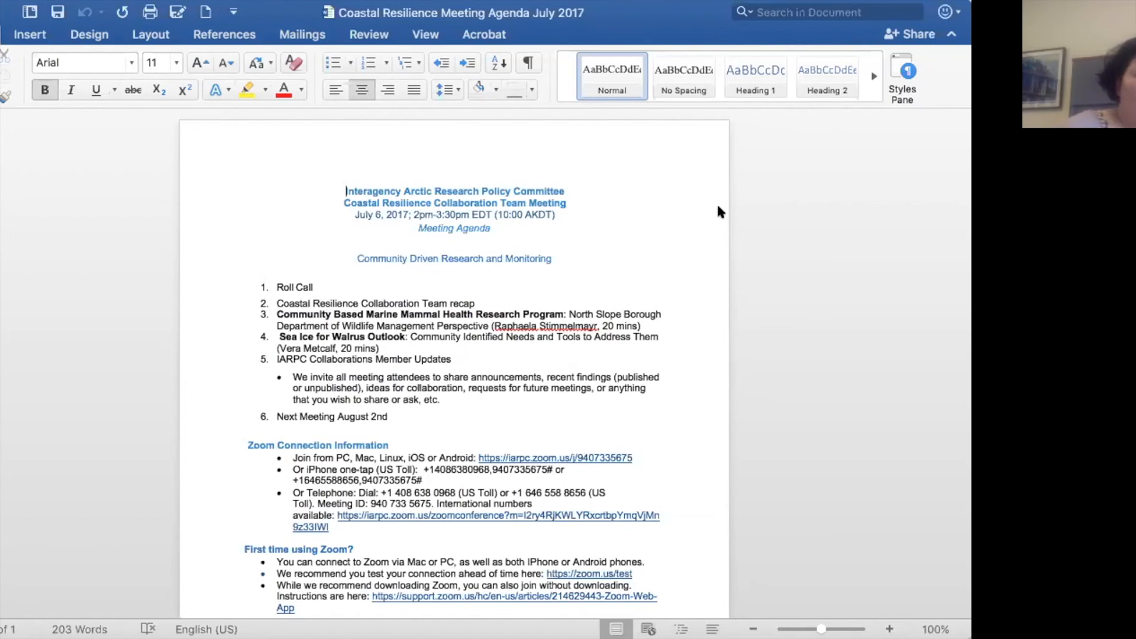
scroll("down", 3)
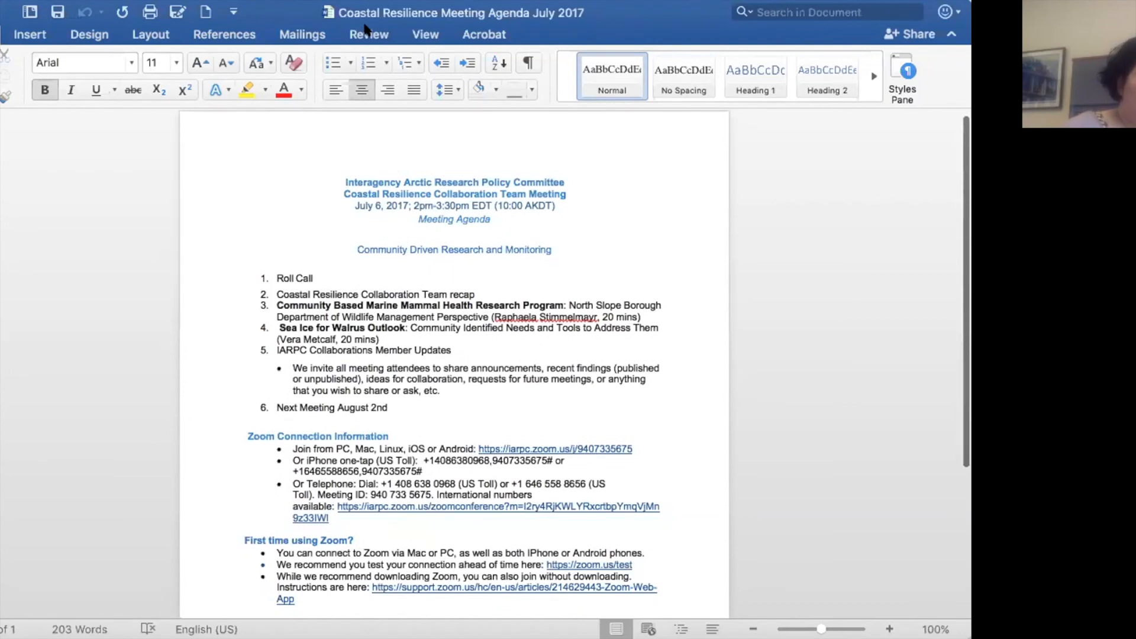
mouse_move(887, 58)
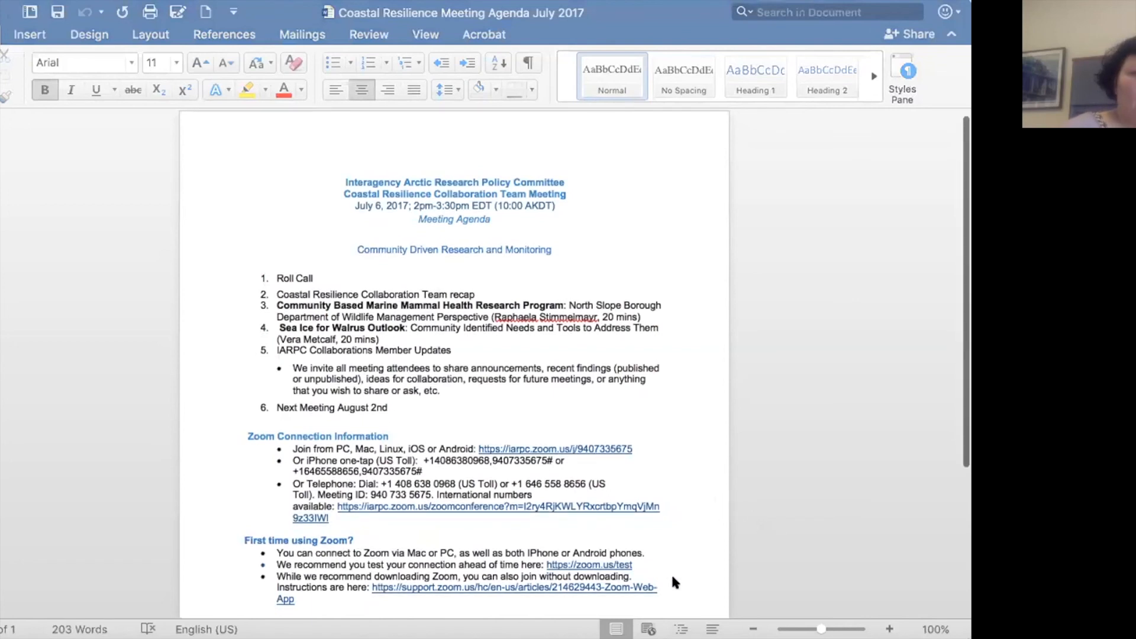
mouse_move(185, 21)
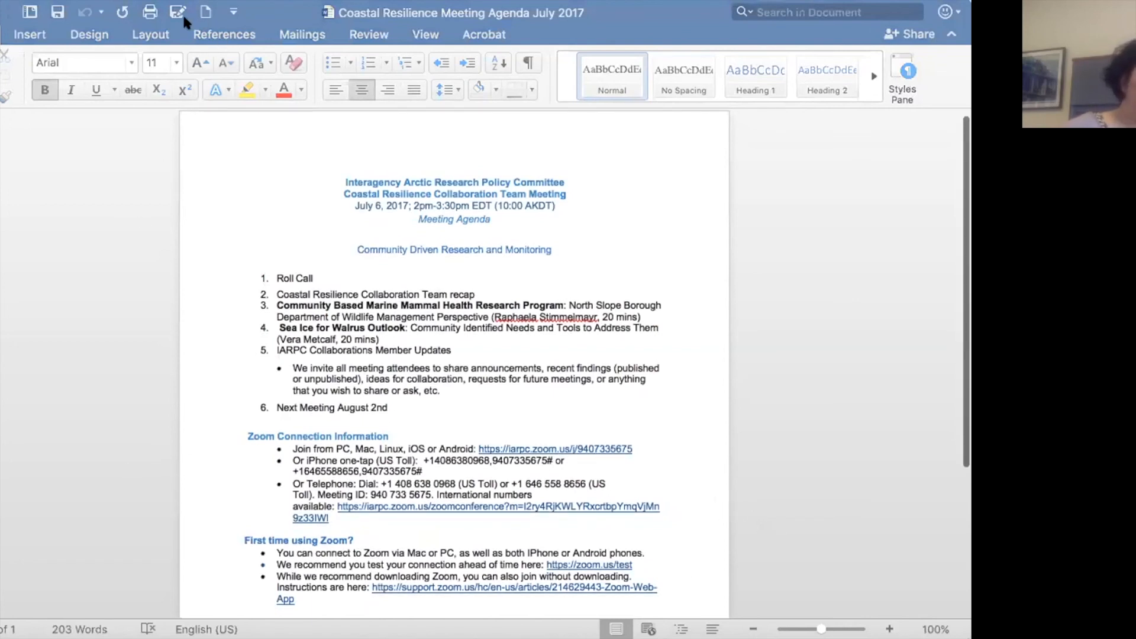